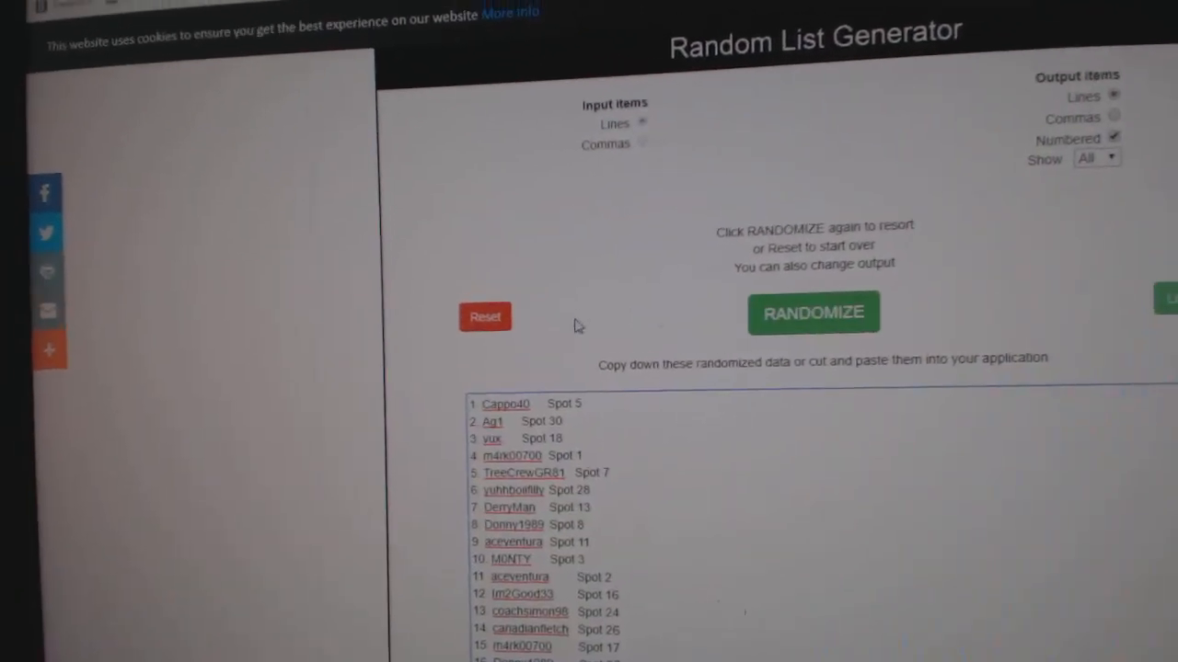
# Step: Randomize the 30 NHL team names in Random List Generator to get a numbered list
pyautogui.click(813, 313)
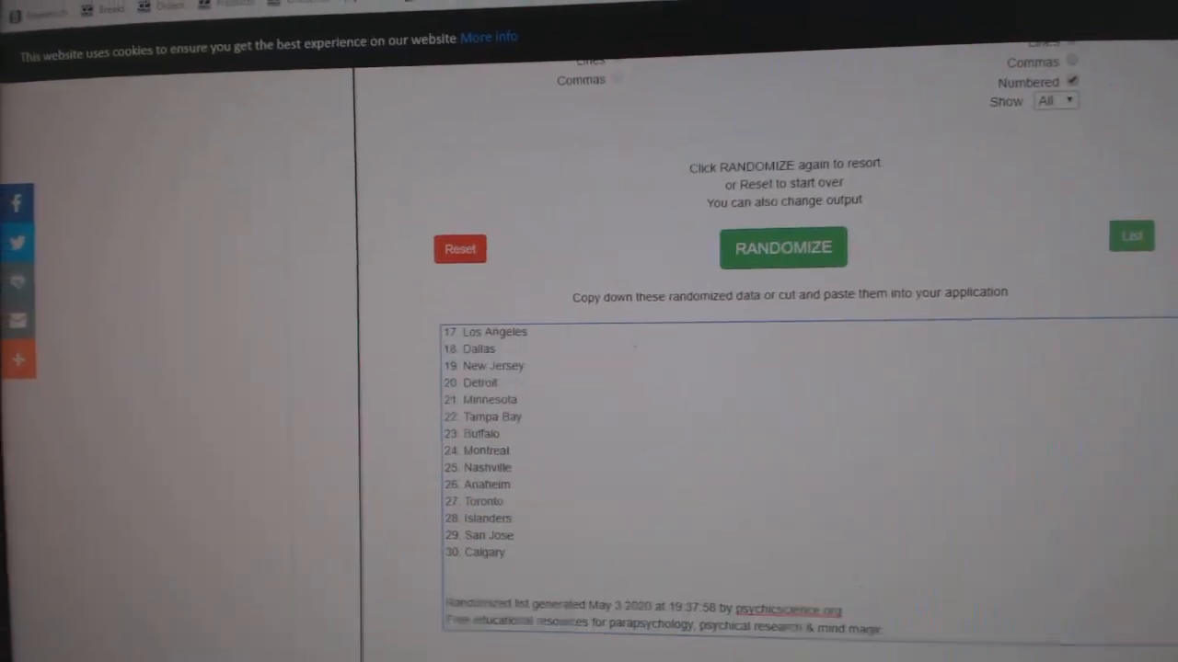
pyautogui.click(782, 247)
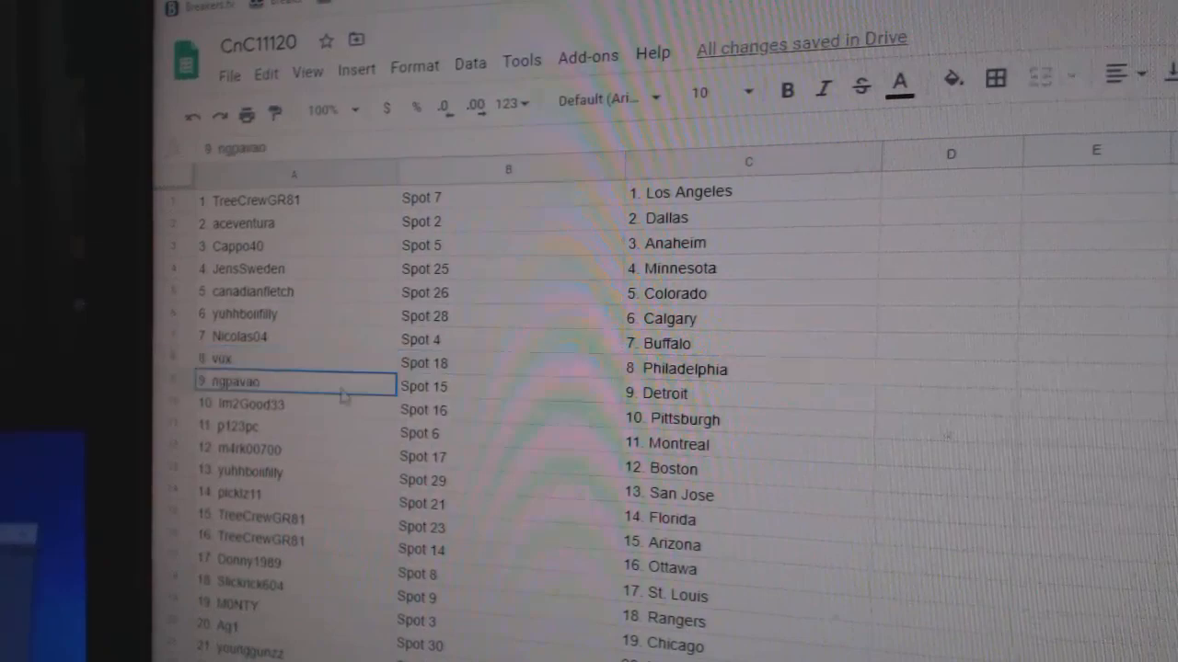
pyautogui.scroll(-3)
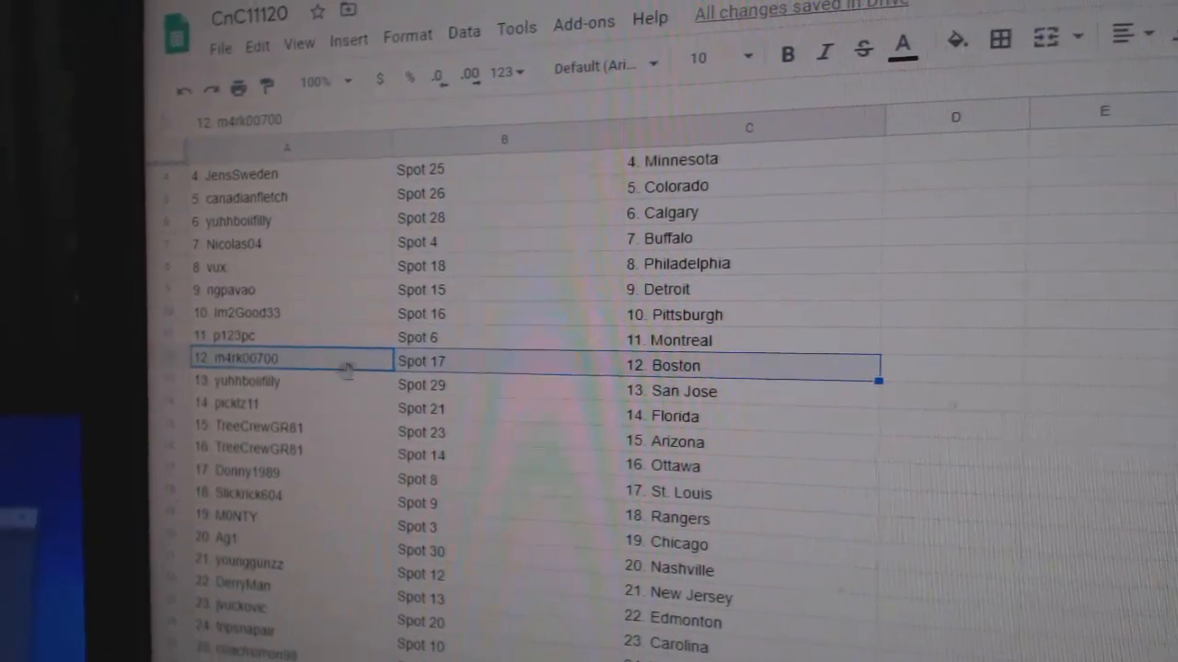
pyautogui.click(286, 402)
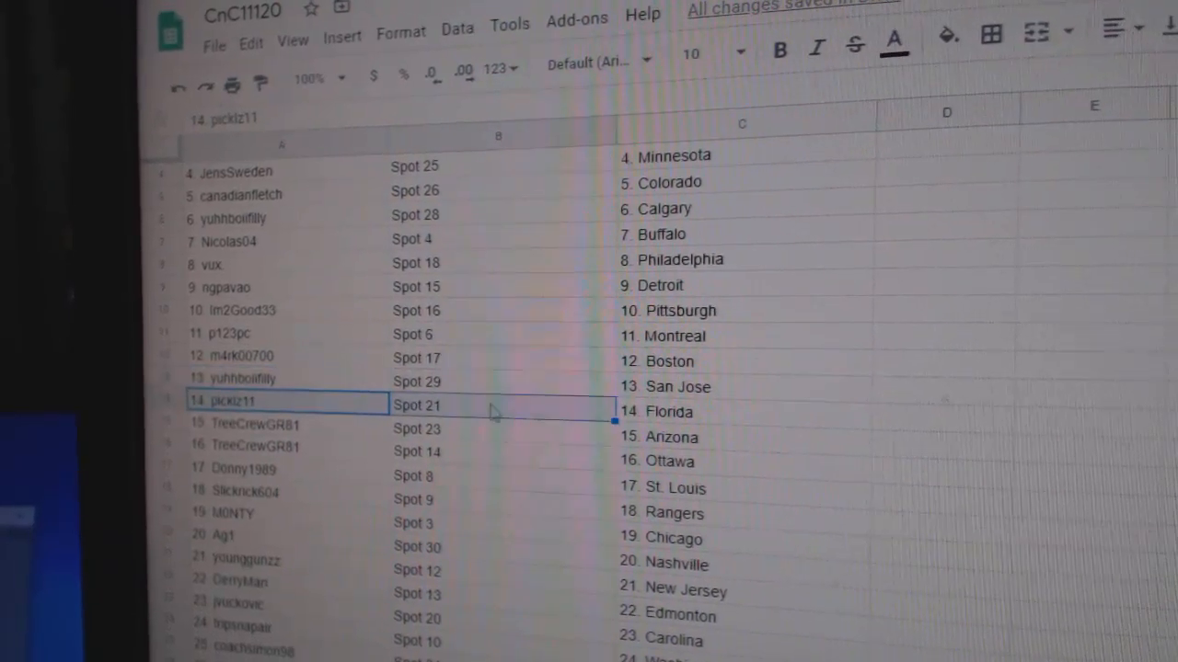
pyautogui.scroll(-3)
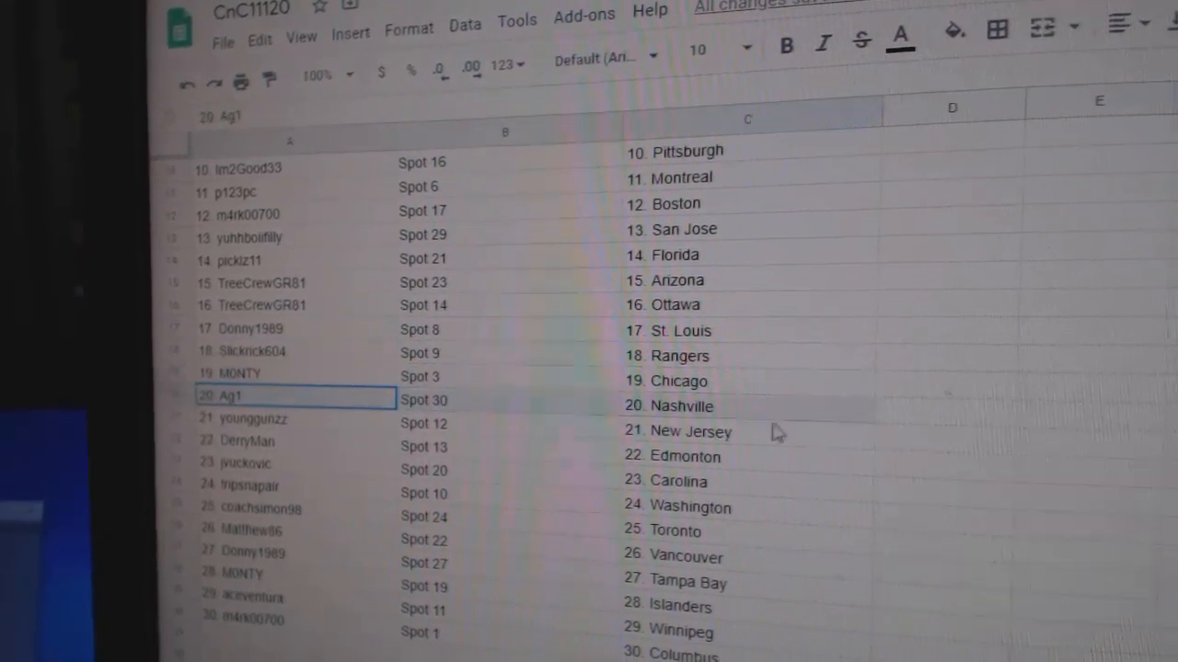
pyautogui.click(267, 417)
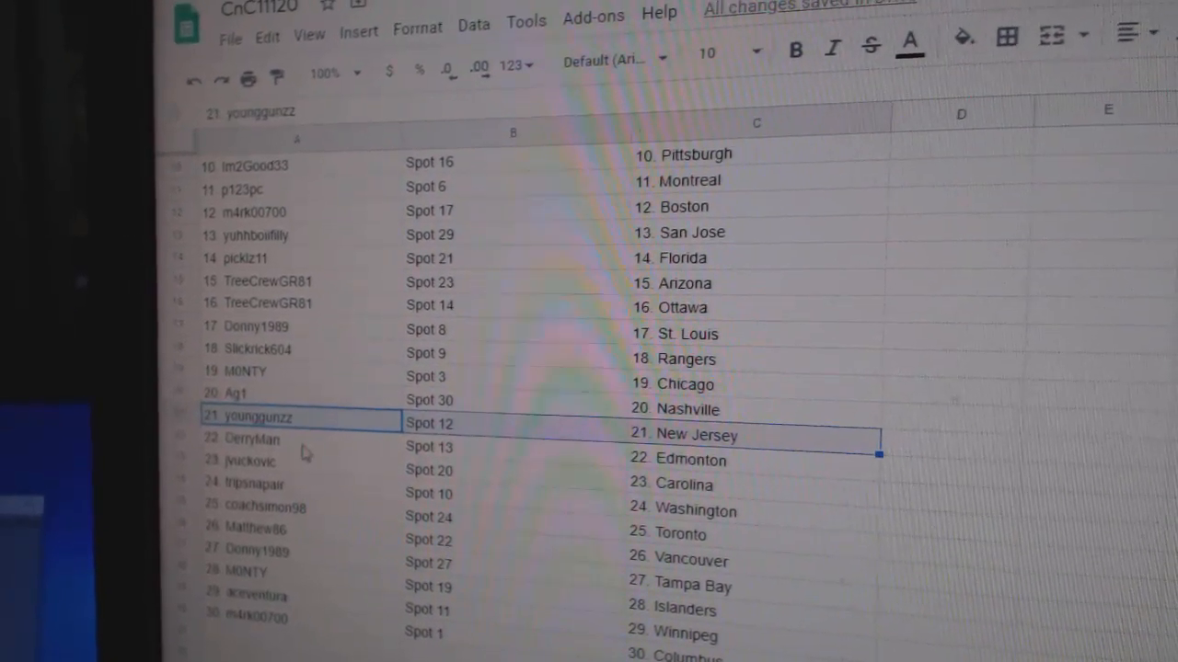